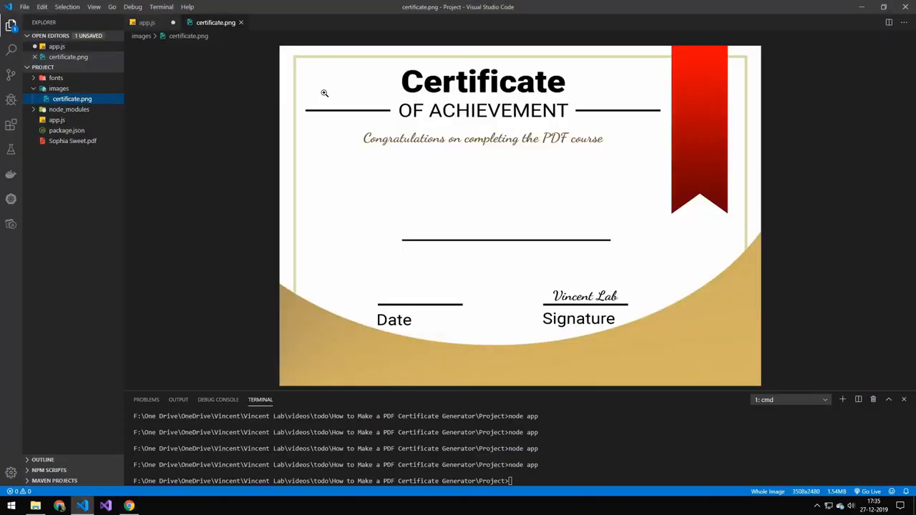
mouse_move(436, 199)
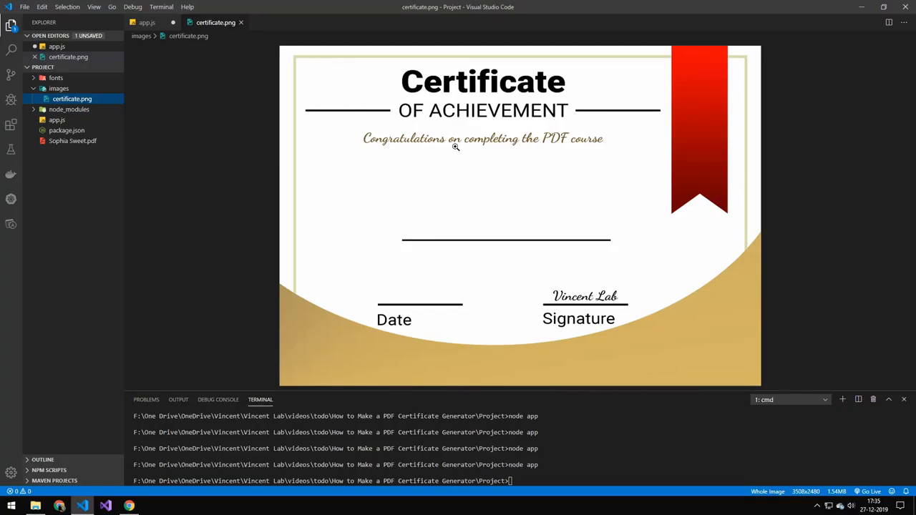
- Close the certificate.png image preview after reviewing it
click(241, 23)
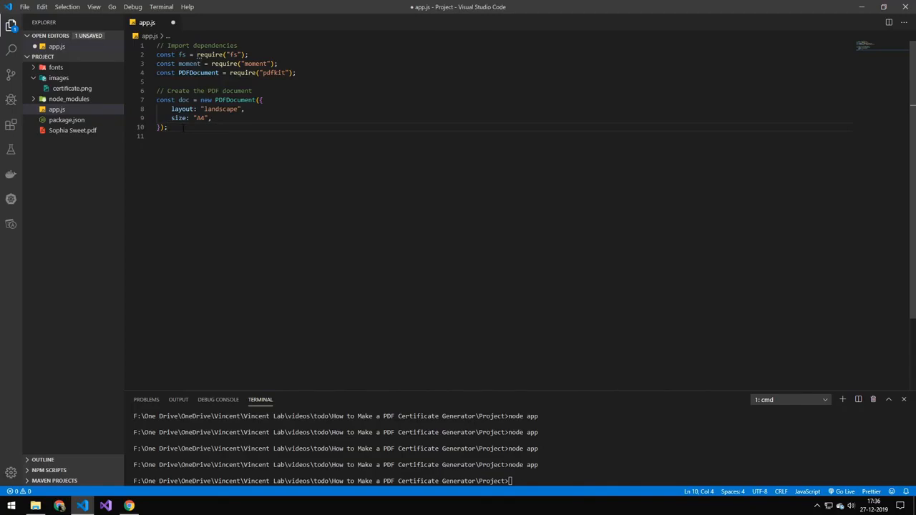
- Add const name = "Sophia Sweet", pipe the PDF to `${name}.pdf`, and start a '// Draw the certificate image' comment
text(// The name)
text(doc.pipe(fs.createWriteStream(`${name}.pdf`));)
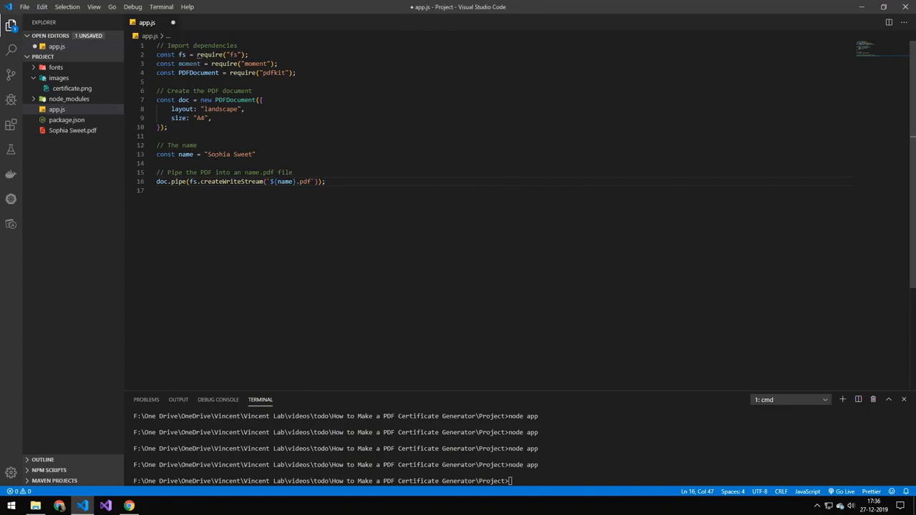
text(// Draw the certificate image)
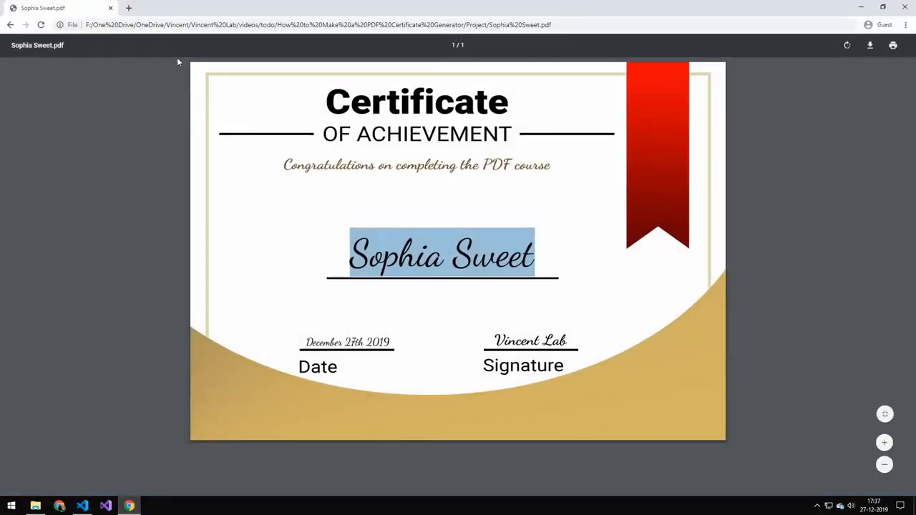
click(106, 506)
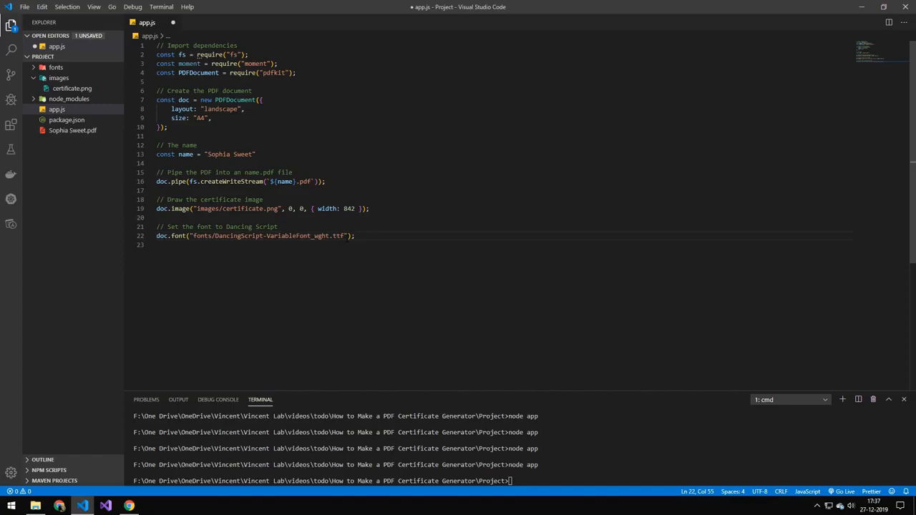
- Check that the fonts folder holds the Dancing Script font file referenced by app.js
click(56, 68)
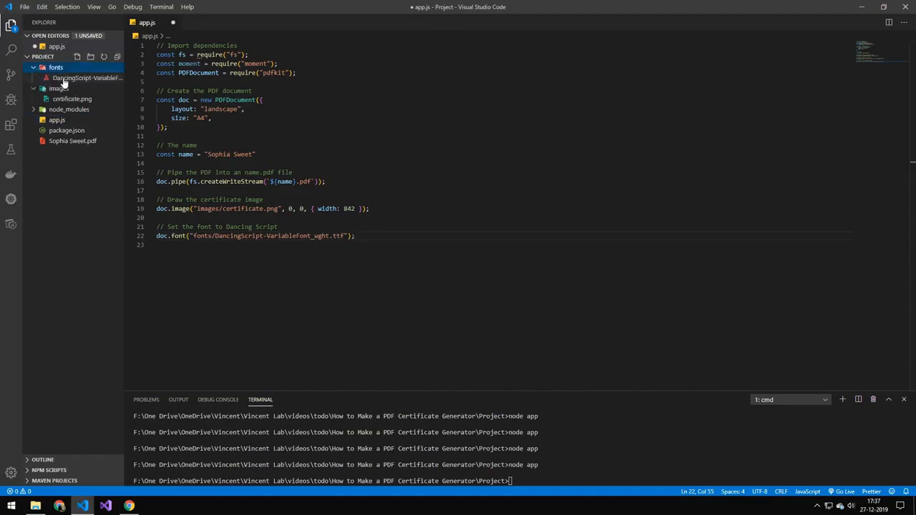
click(56, 67)
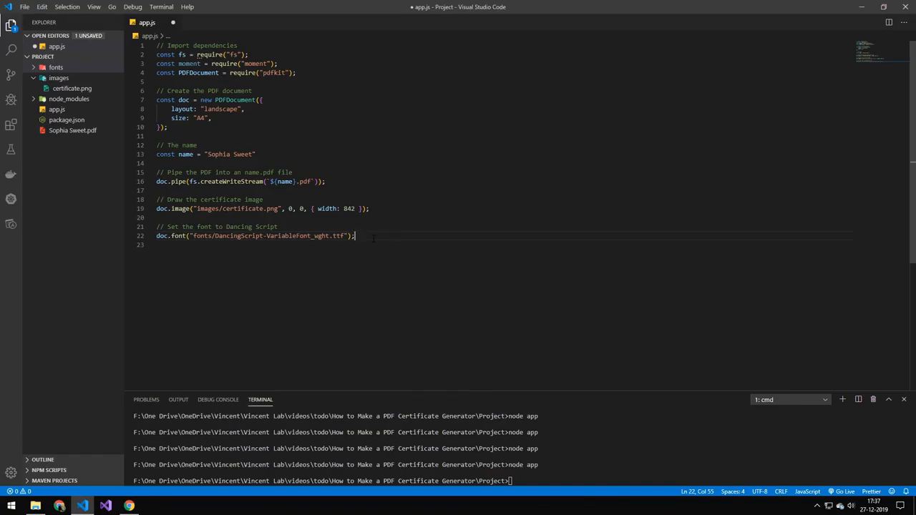
- Add a '// Draw the name' comment with doc.fontSize(60).text(name, 20, 265, {align: "center"})
text(// Draw the name)
text(doc.fontSize(60).text(name, 20, 265, {)
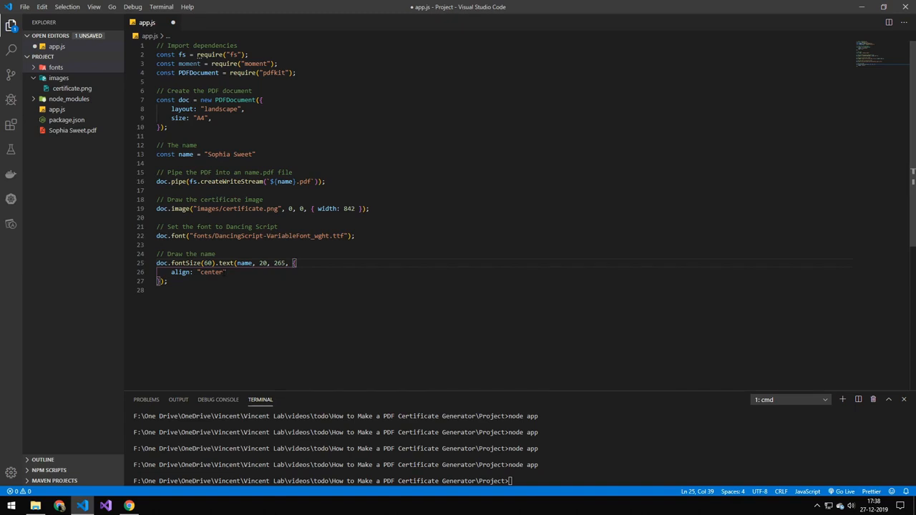
key(Backspace)
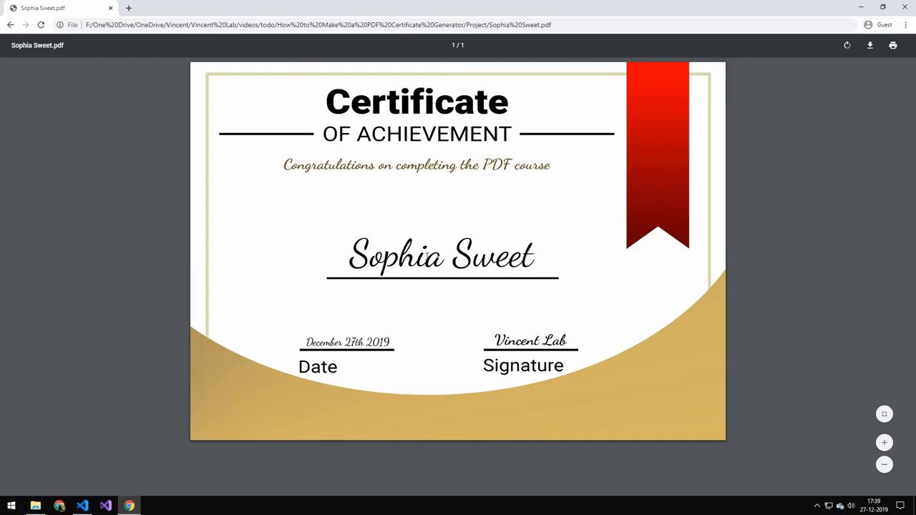
- Inspect the regenerated PDF in Chrome, pointing out the name centred above its line
double_click(441, 255)
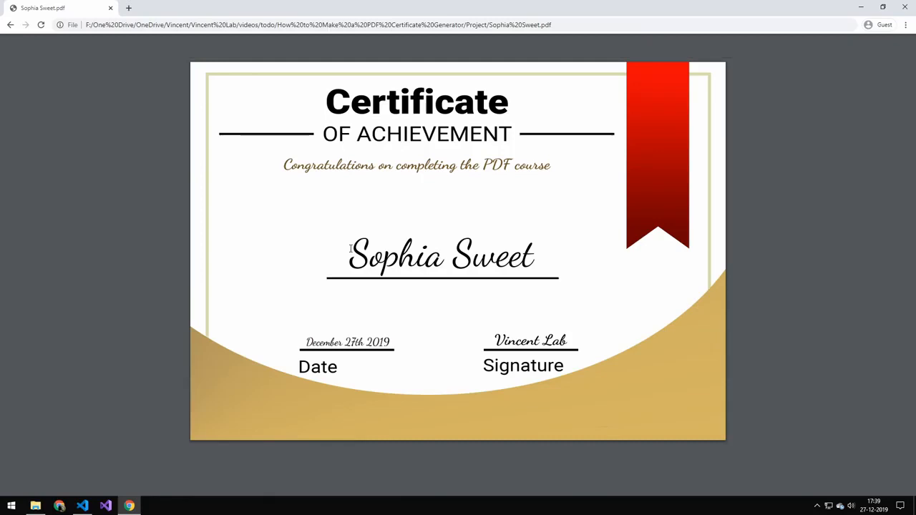
mouse_move(355, 217)
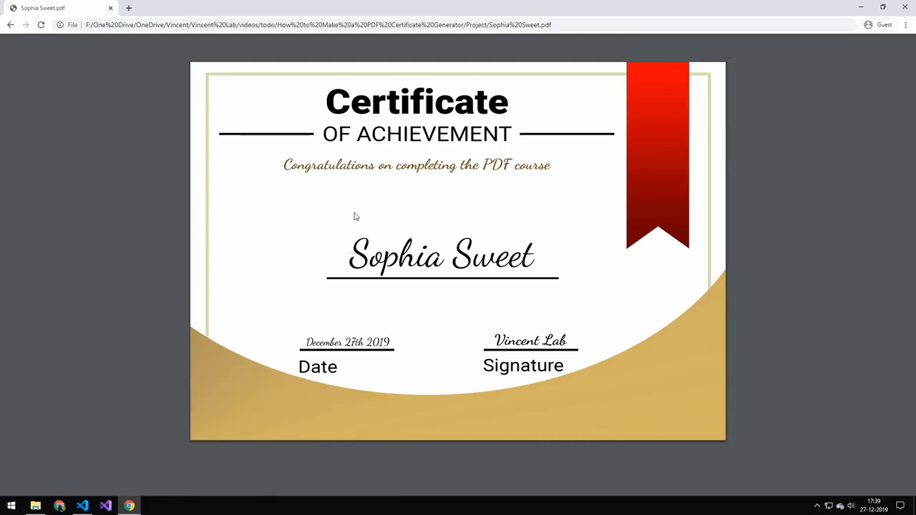
mouse_move(351, 227)
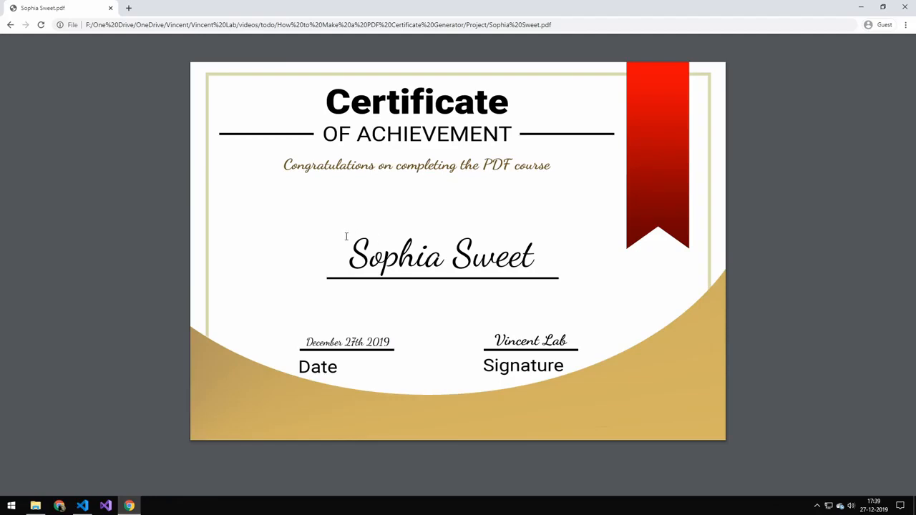
click(81, 506)
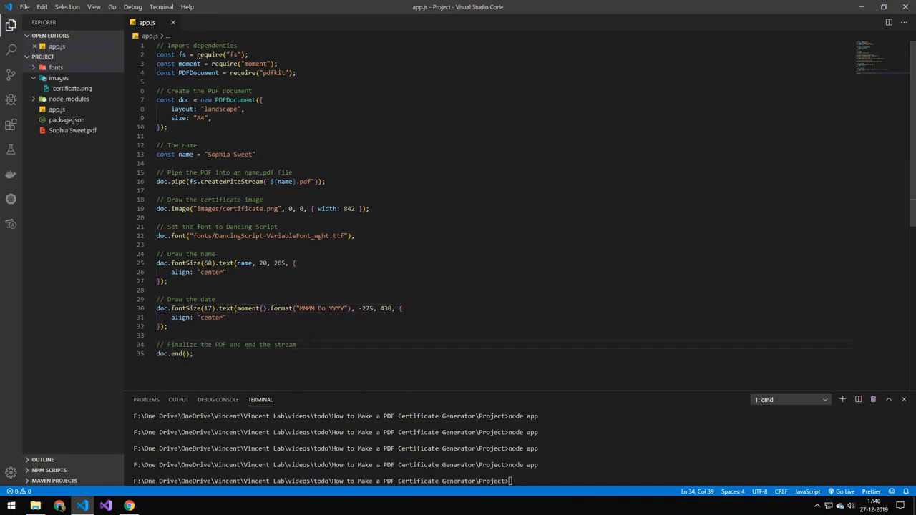
- Select the name constant's value in app.js to replace it
click(156, 245)
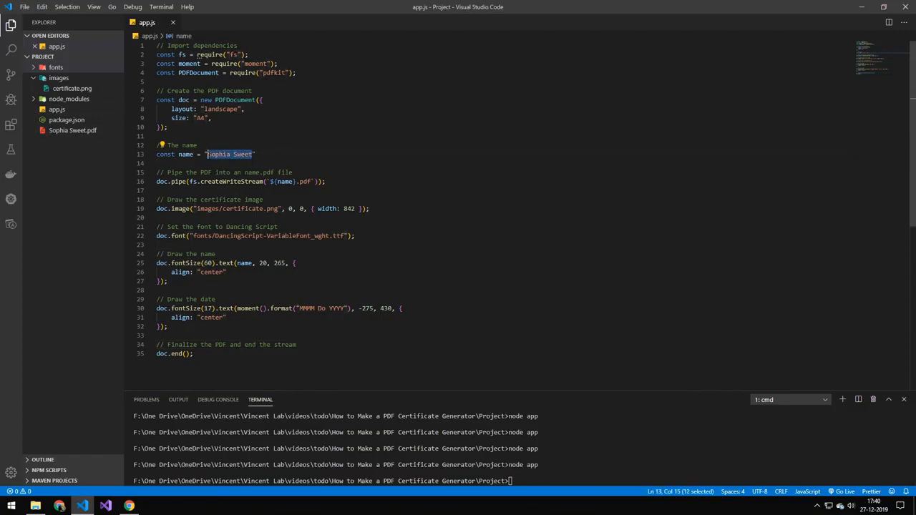
- Change the name to "Vincent", run node app, and open the new Vincent.pdf from the project folder
text(Vincent)
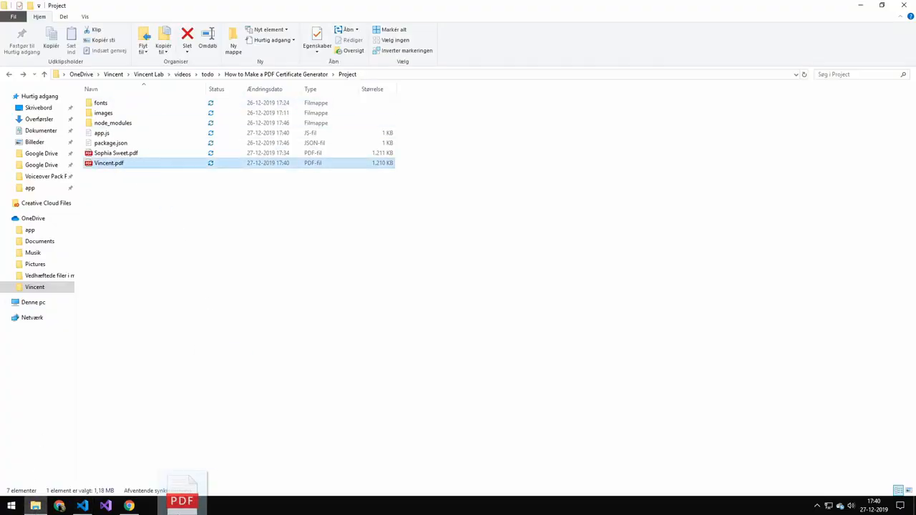
double_click(115, 151)
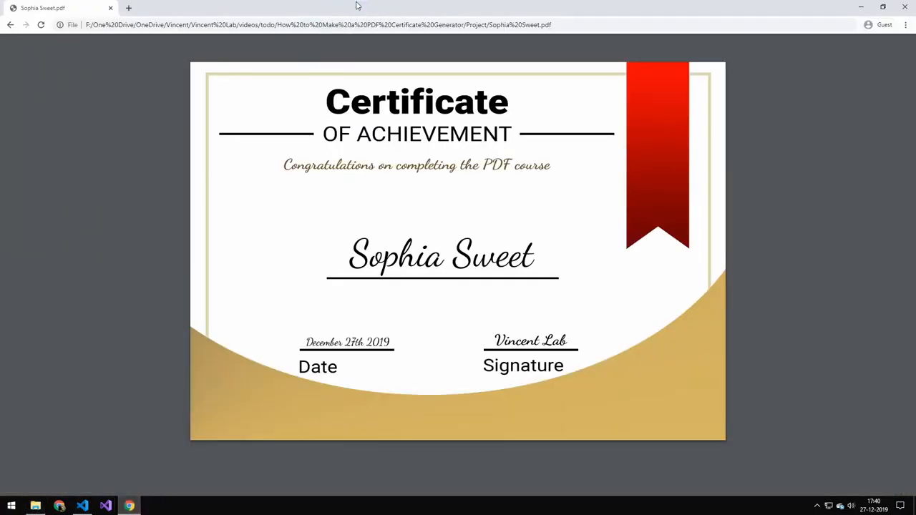